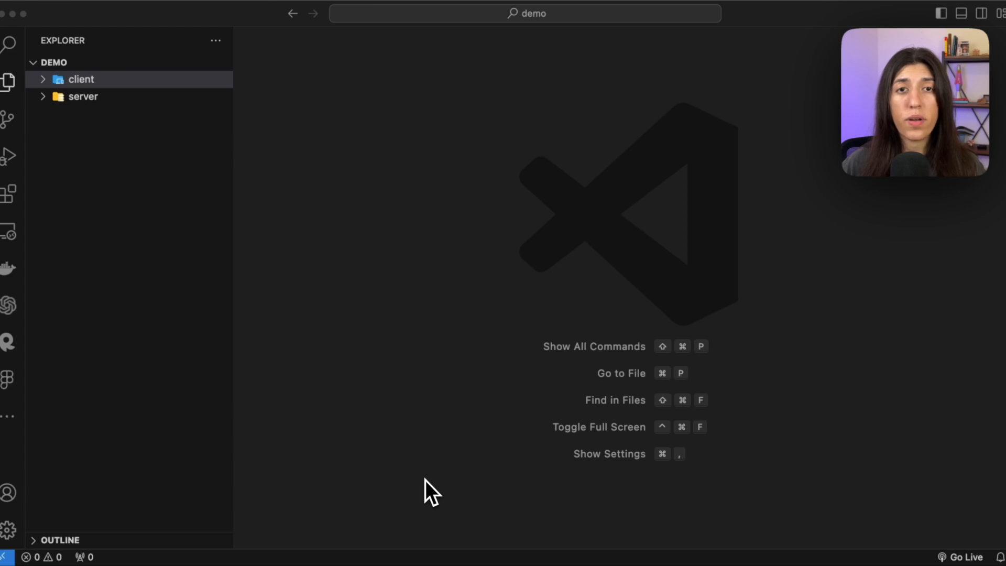
{"action": "mouse_move", "coordinate": [137, 89]}
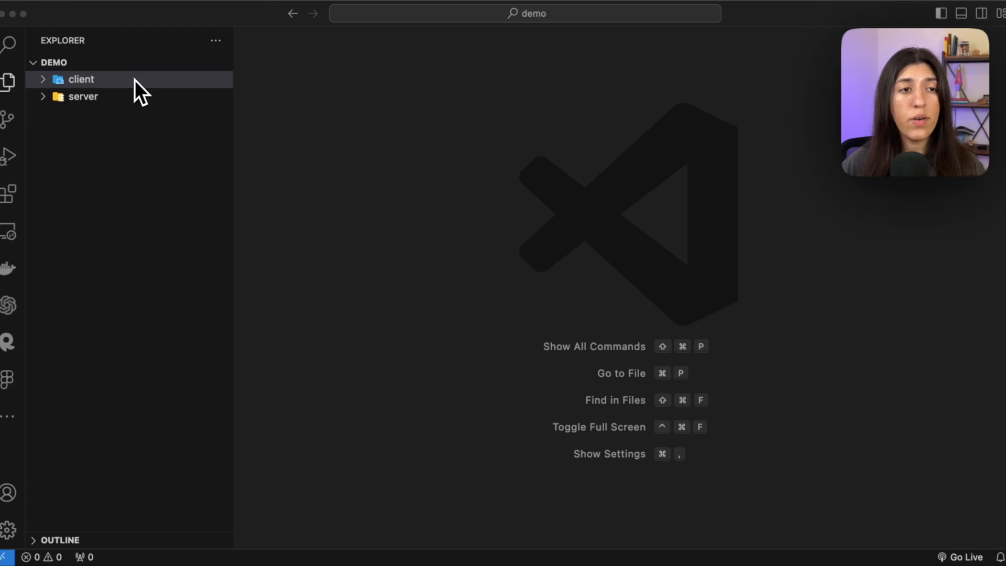
Expand the client folder with its src, then the server folder, in the Explorer
{"action": "left_click", "coordinate": [80, 79]}
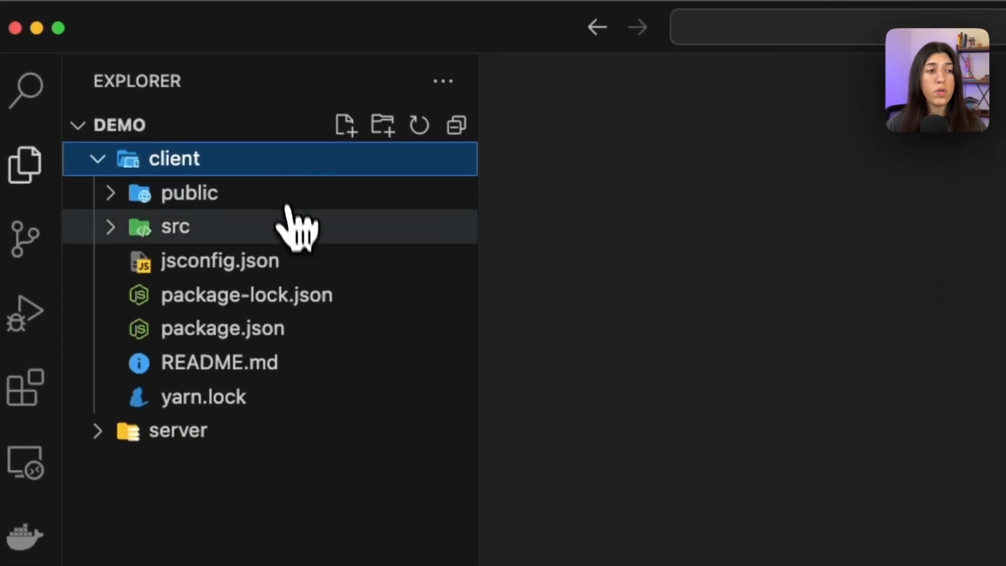
{"action": "left_click", "coordinate": [174, 226]}
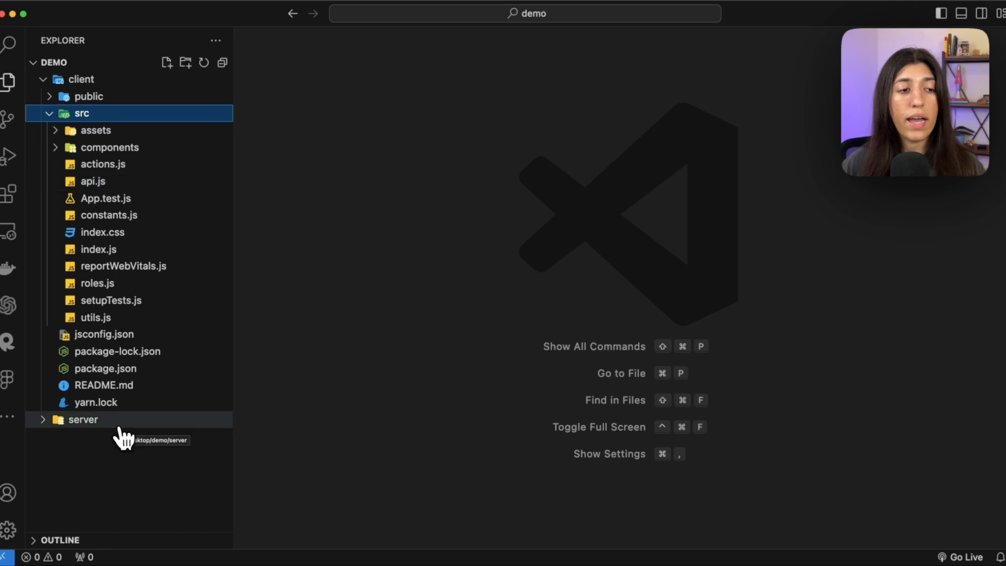
{"action": "left_click", "coordinate": [82, 419]}
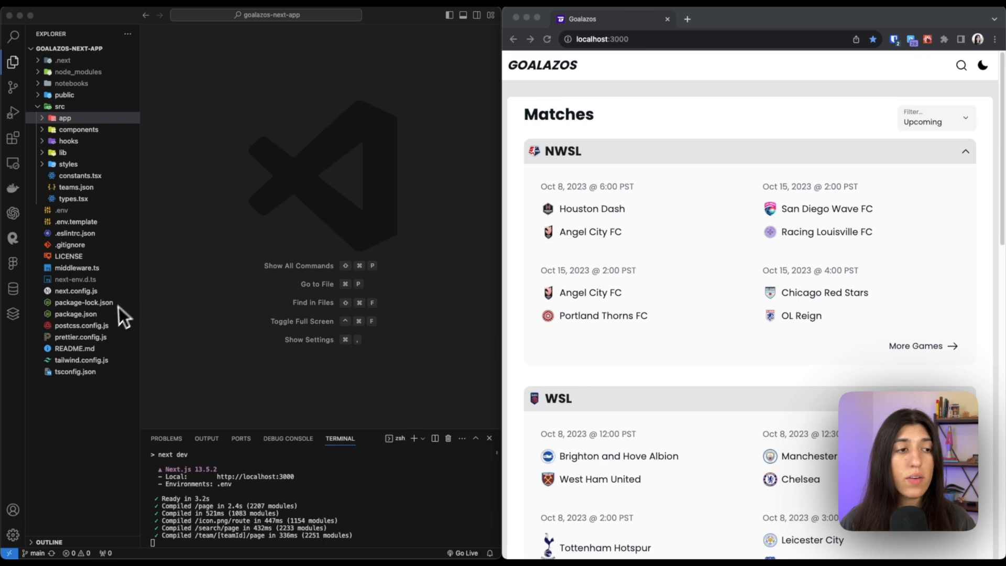
{"action": "mouse_move", "coordinate": [114, 449]}
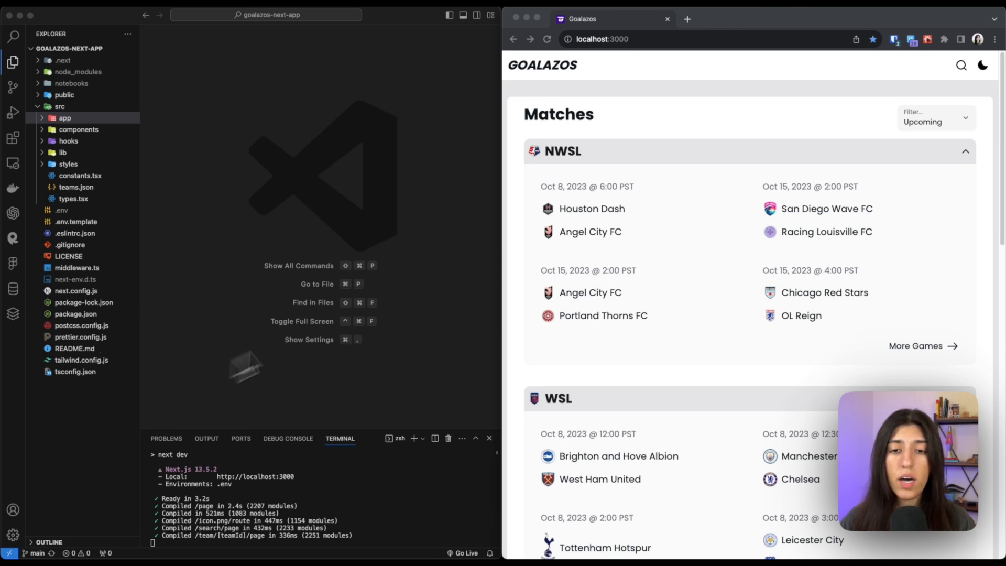
{"action": "mouse_move", "coordinate": [588, 290]}
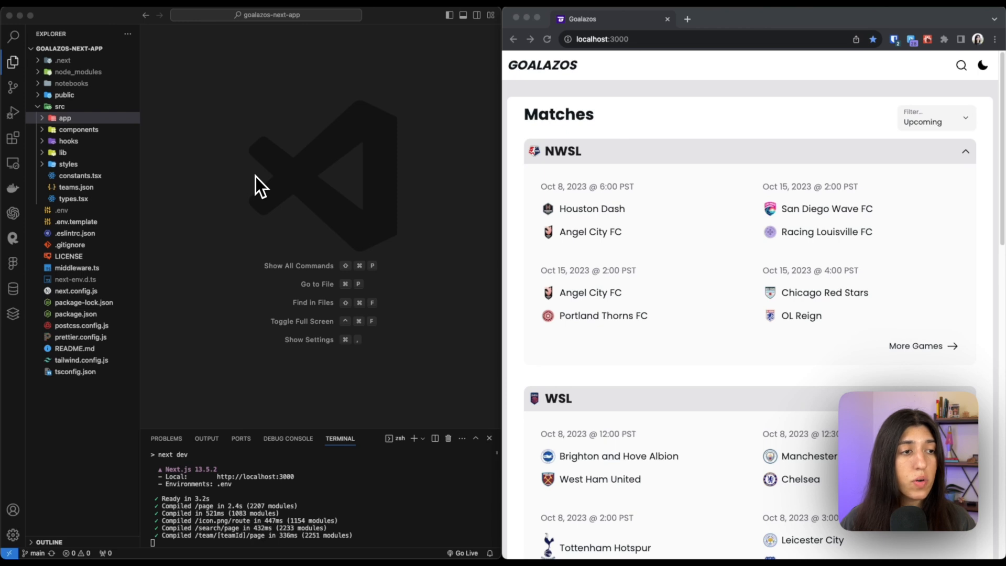
{"action": "mouse_move", "coordinate": [129, 132]}
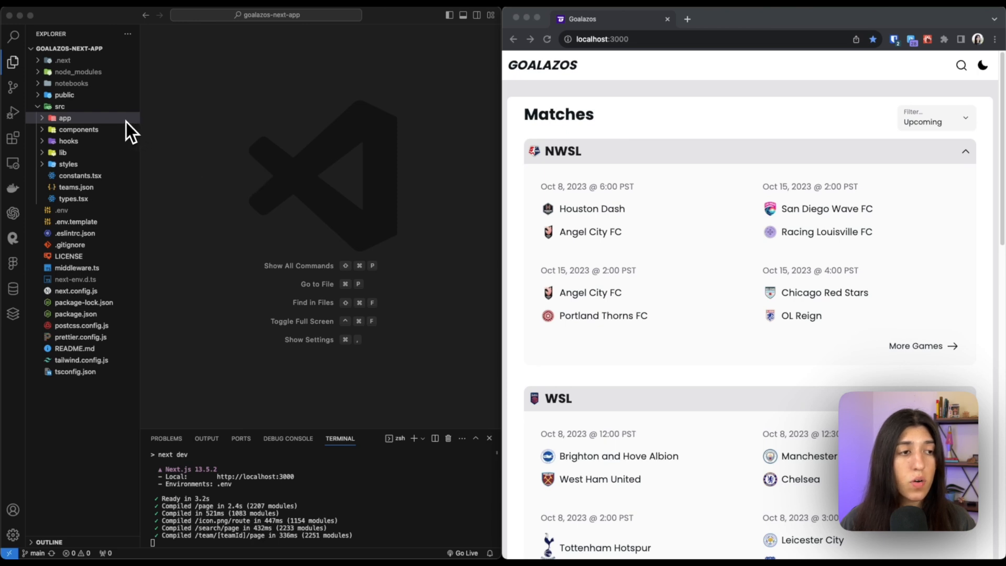
Expand src/app to show the api, league, match, search and team routes and open search's page.tsx
{"action": "left_click", "coordinate": [65, 118]}
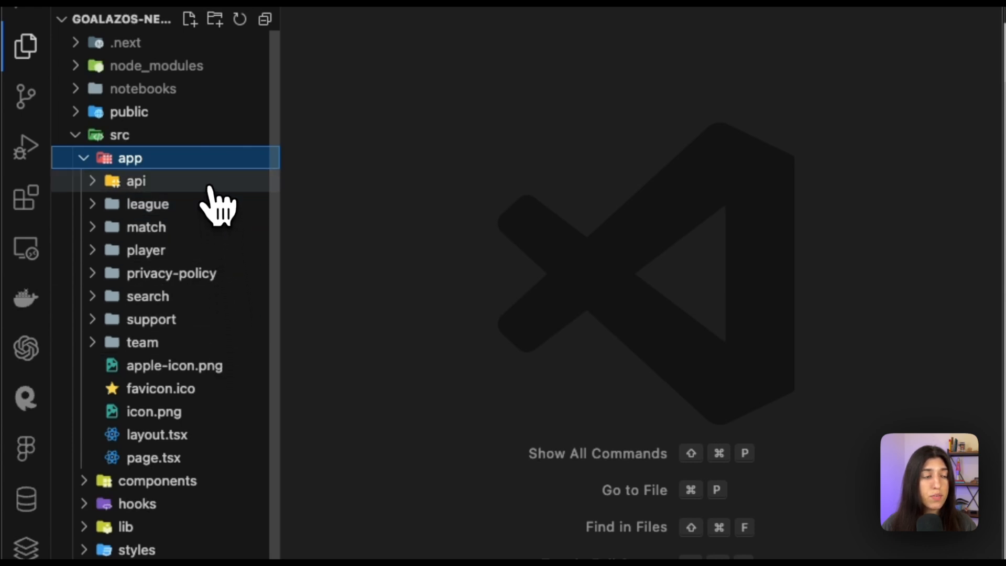
{"action": "mouse_move", "coordinate": [135, 180]}
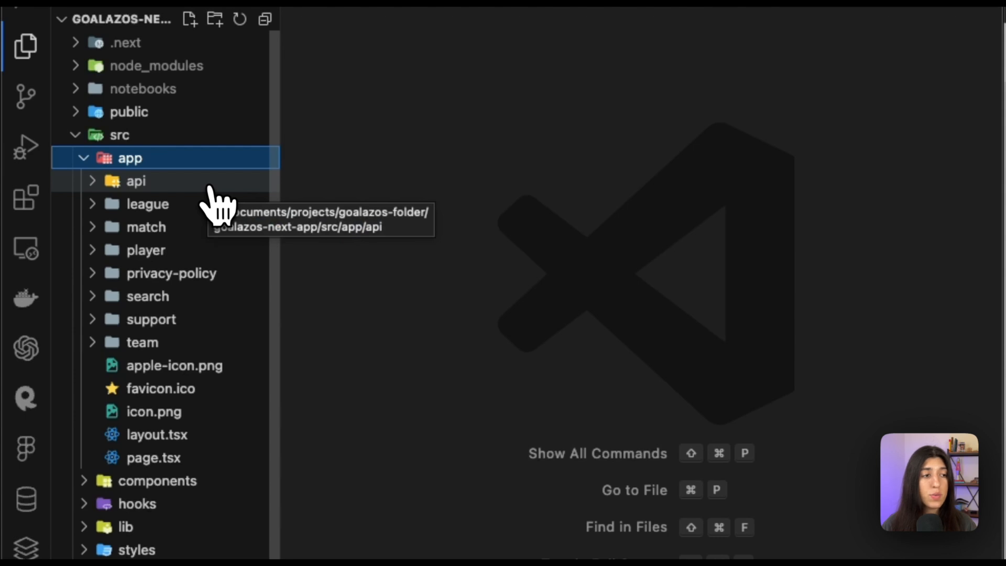
{"action": "mouse_move", "coordinate": [225, 279]}
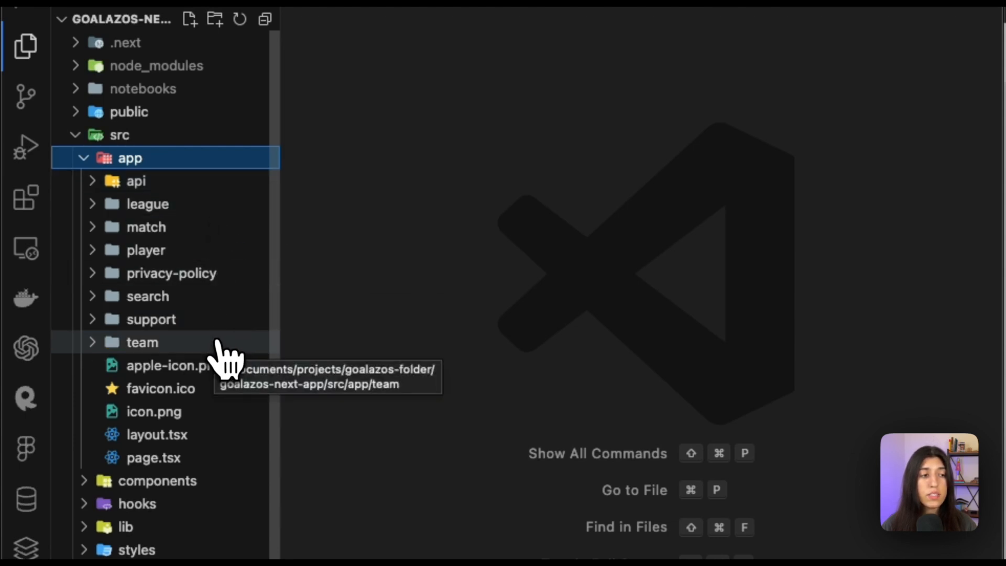
{"action": "left_click", "coordinate": [147, 295]}
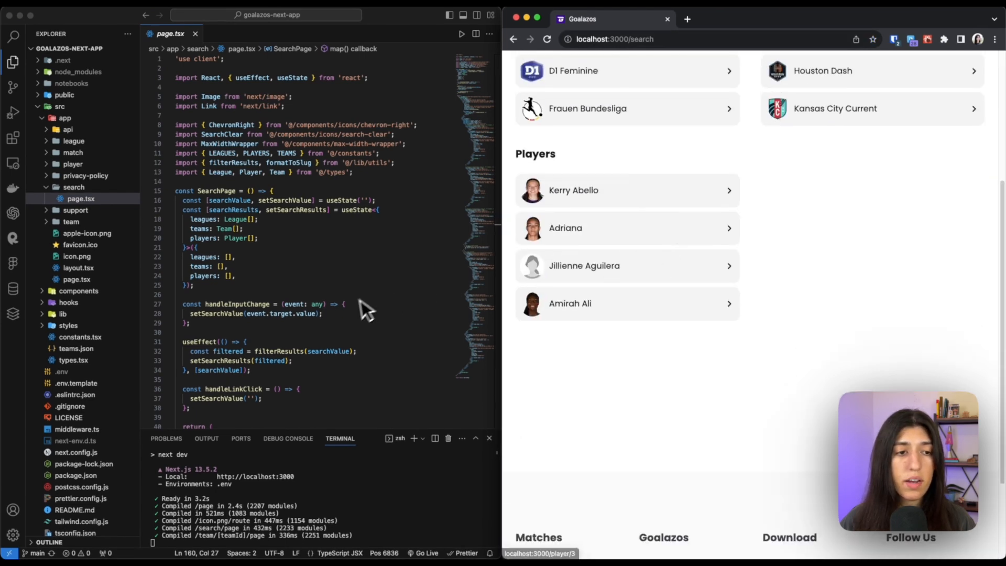
Create search/other-search with a page.tsx rendering OtherPage and visit /search/other-search
{"action": "scroll", "scroll_direction": "down", "scroll_amount": 3}
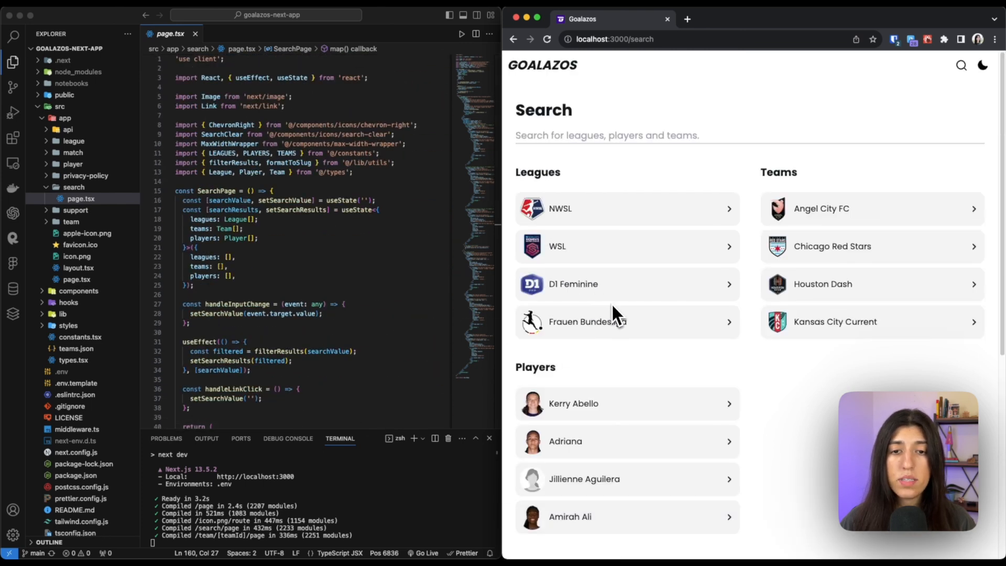
{"action": "mouse_move", "coordinate": [590, 186]}
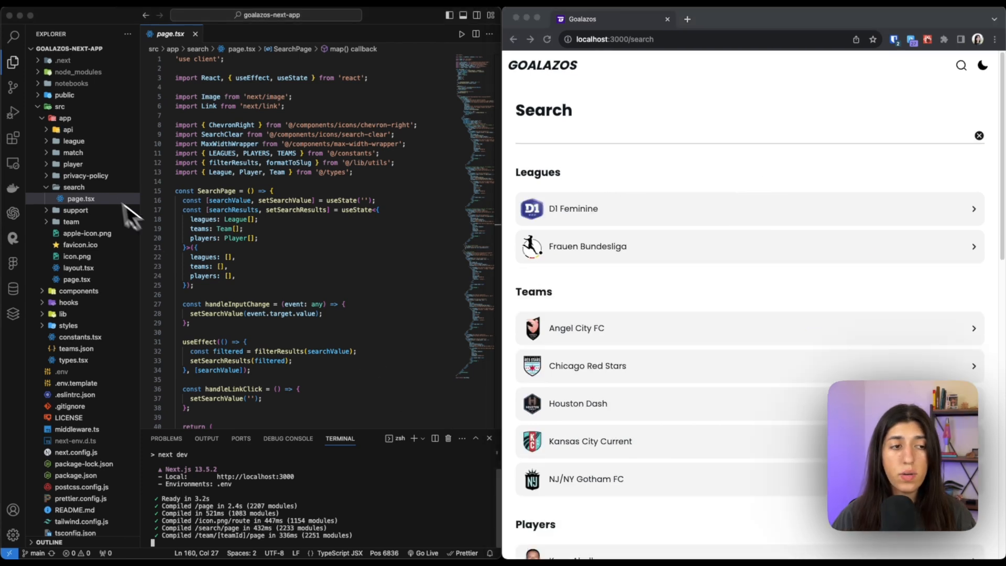
{"action": "right_click", "coordinate": [74, 198]}
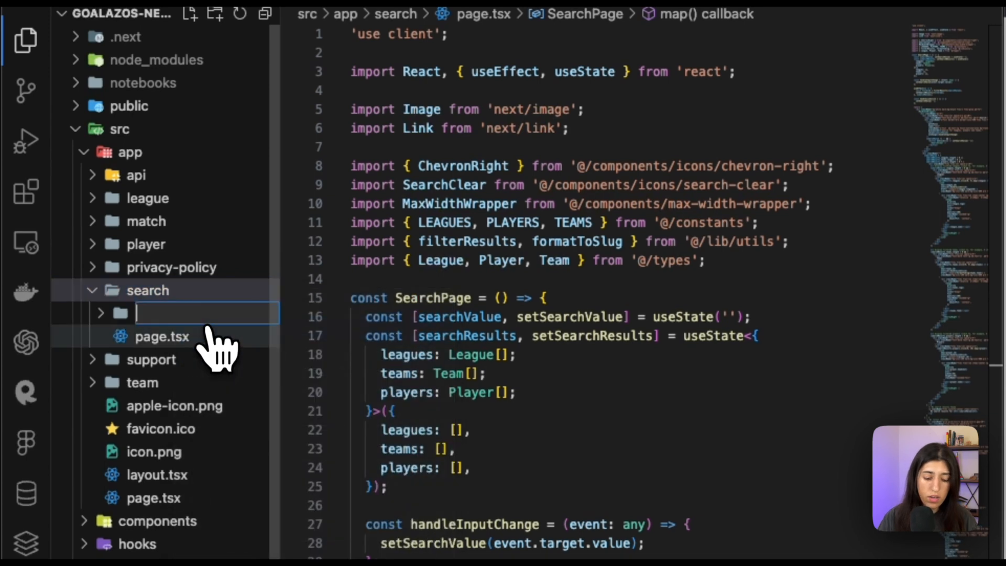
{"action": "type", "text": "other-serac"}
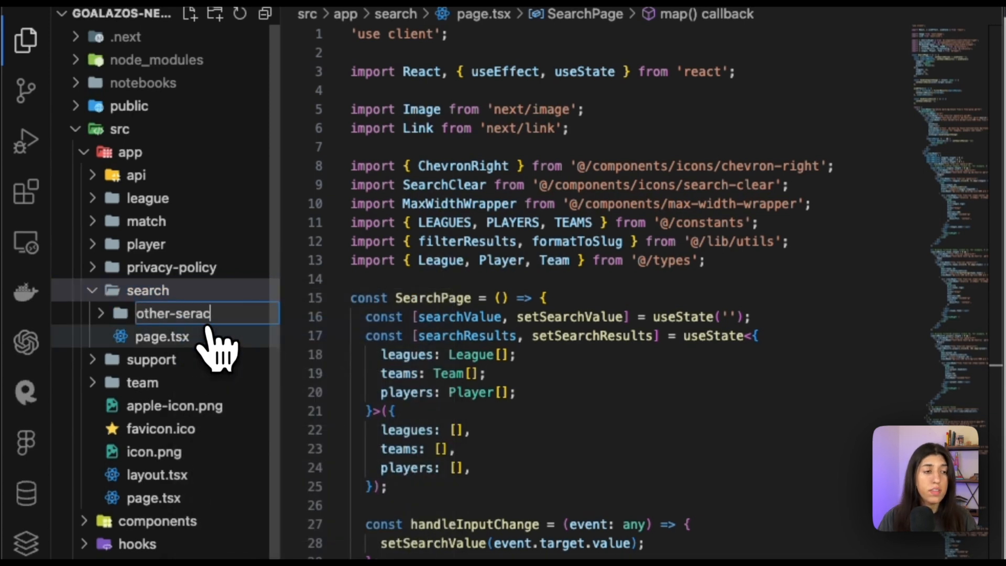
{"action": "right_click", "coordinate": [175, 313]}
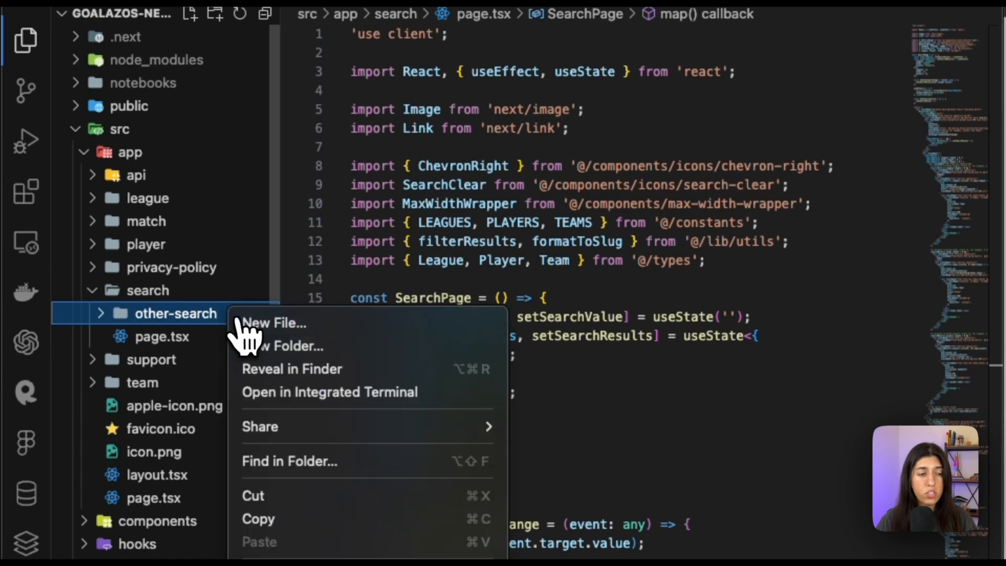
{"action": "left_click", "coordinate": [273, 323]}
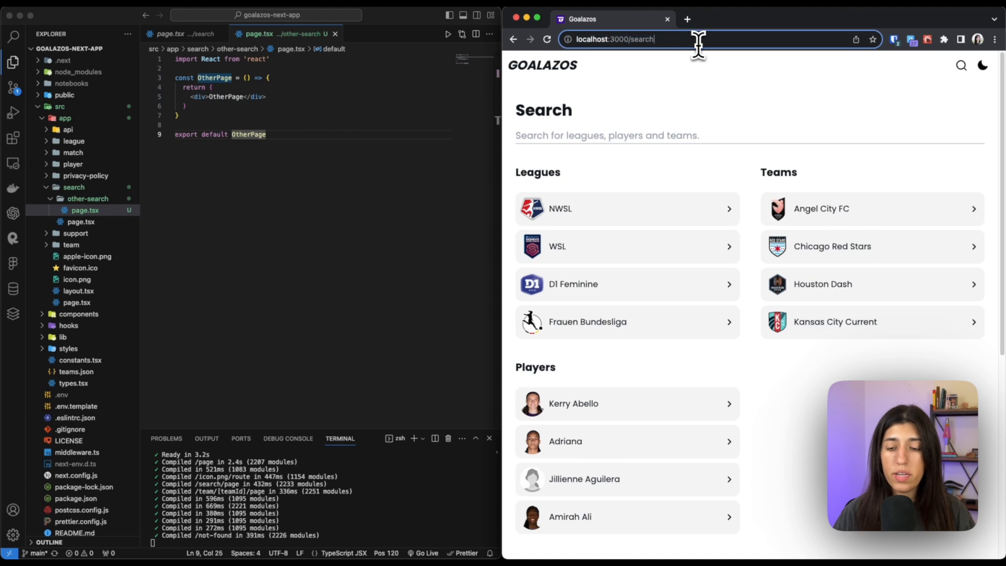
{"action": "type", "text": "/other-search"}
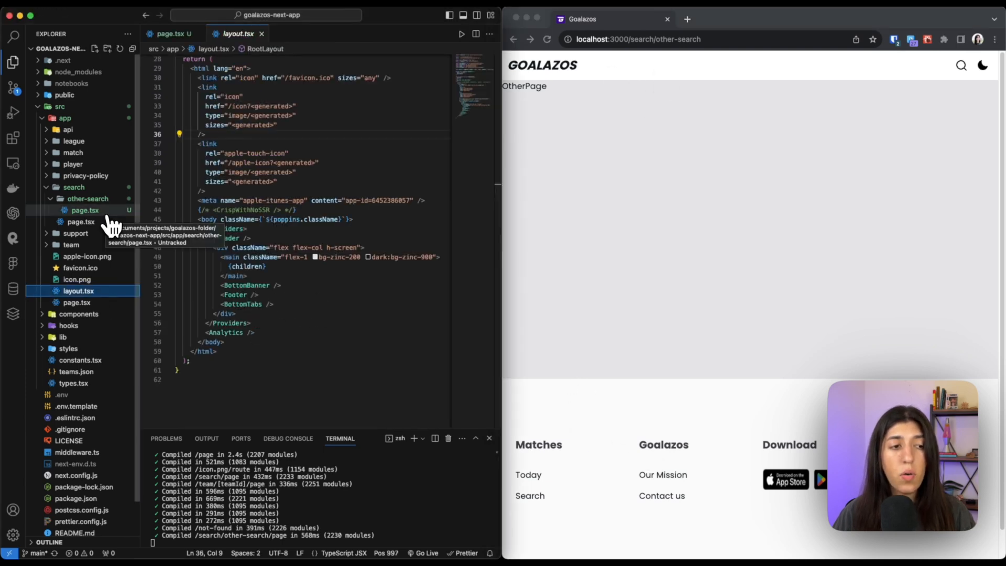
{"action": "left_click", "coordinate": [85, 210]}
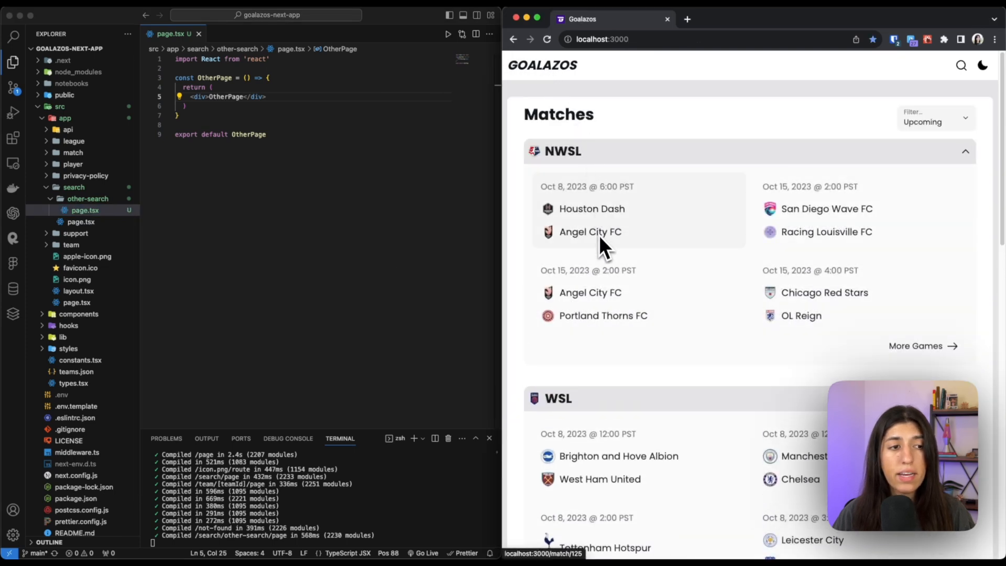
Show the app's search page, then expand team to reveal its [teamId] dynamic page
{"action": "left_click", "coordinate": [960, 66]}
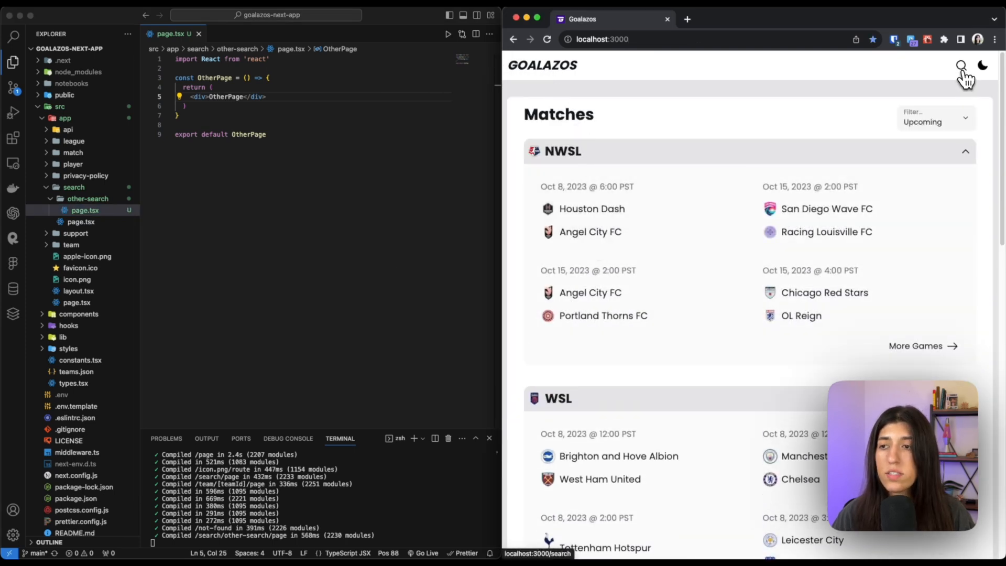
{"action": "left_click", "coordinate": [960, 65]}
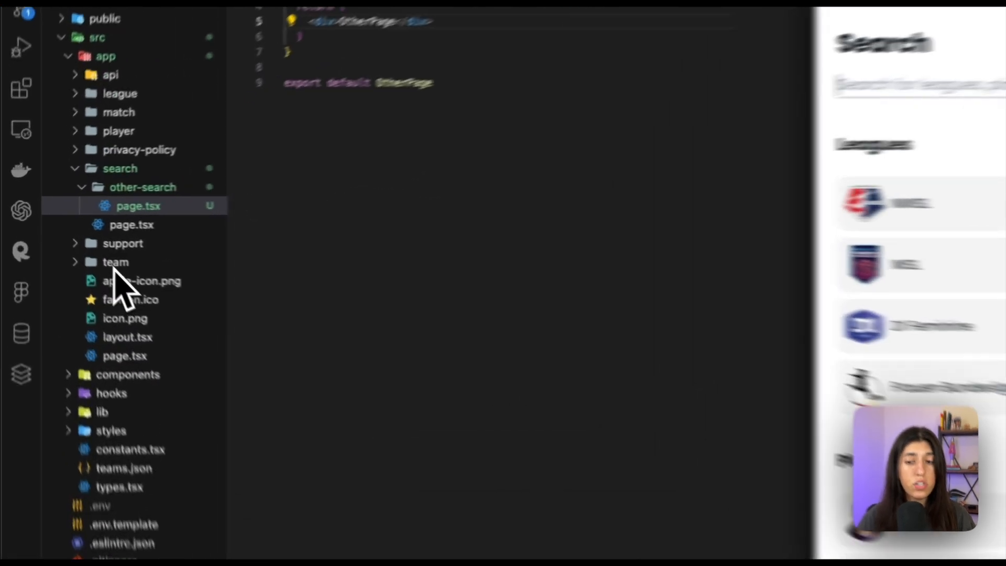
{"action": "left_click", "coordinate": [114, 262]}
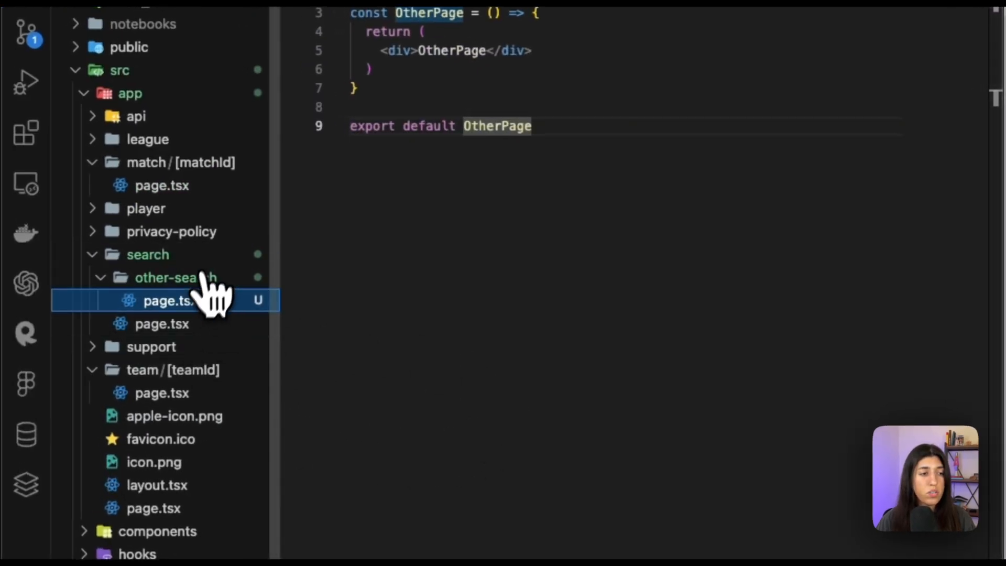
View search/page.tsx's teams results markup, then switch to the site-muse project
{"action": "left_click", "coordinate": [162, 323]}
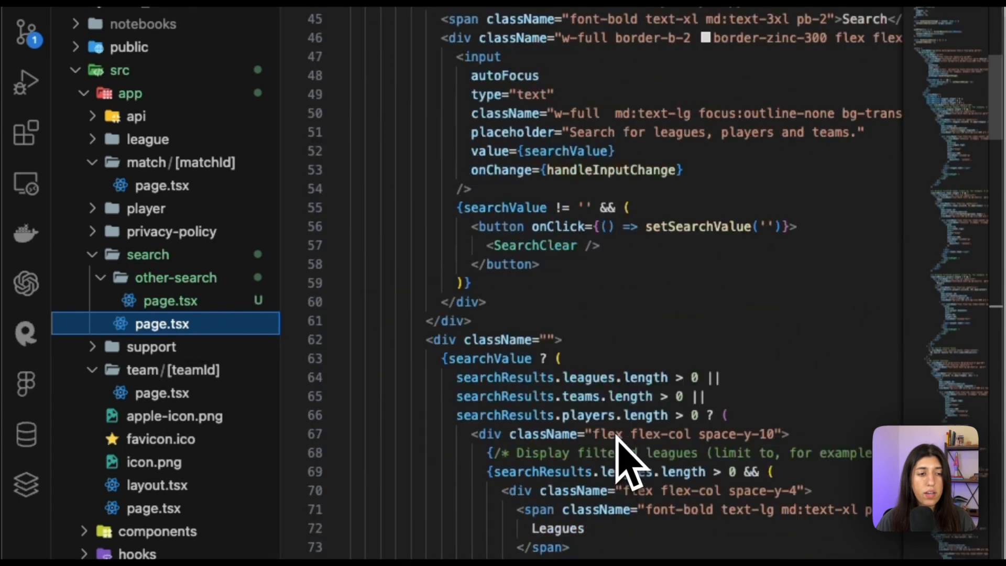
{"action": "scroll", "scroll_direction": "down", "scroll_amount": 3}
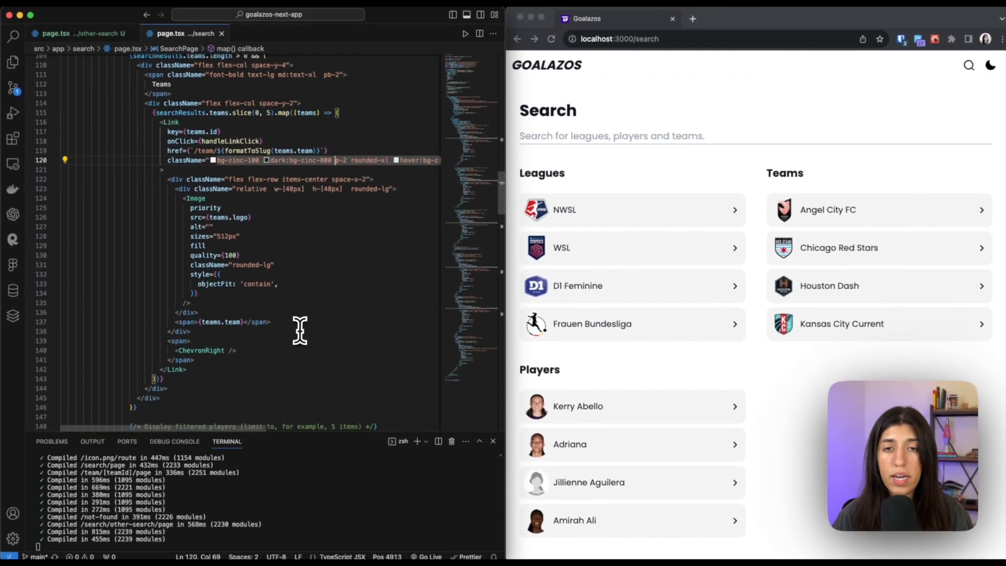
{"action": "left_click", "coordinate": [827, 209]}
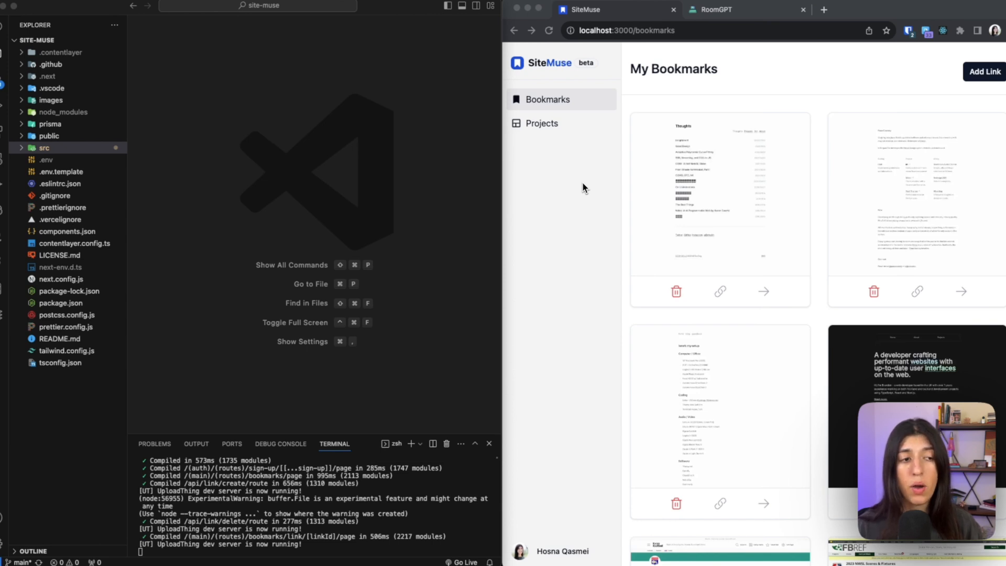
Drill into src/app/api/link/create and read route.ts's POST screenshot upload logic
{"action": "left_click", "coordinate": [44, 148]}
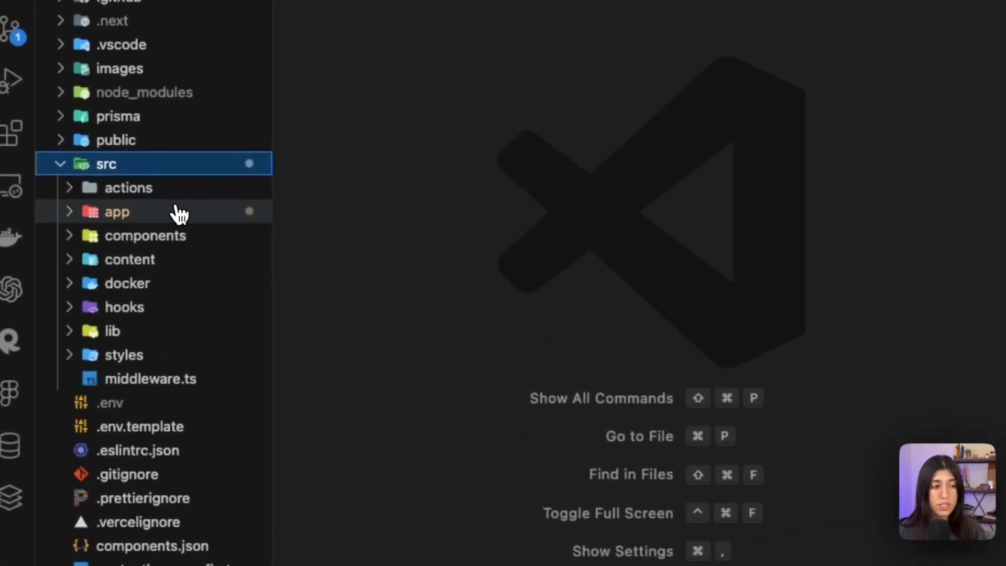
{"action": "left_click", "coordinate": [117, 212]}
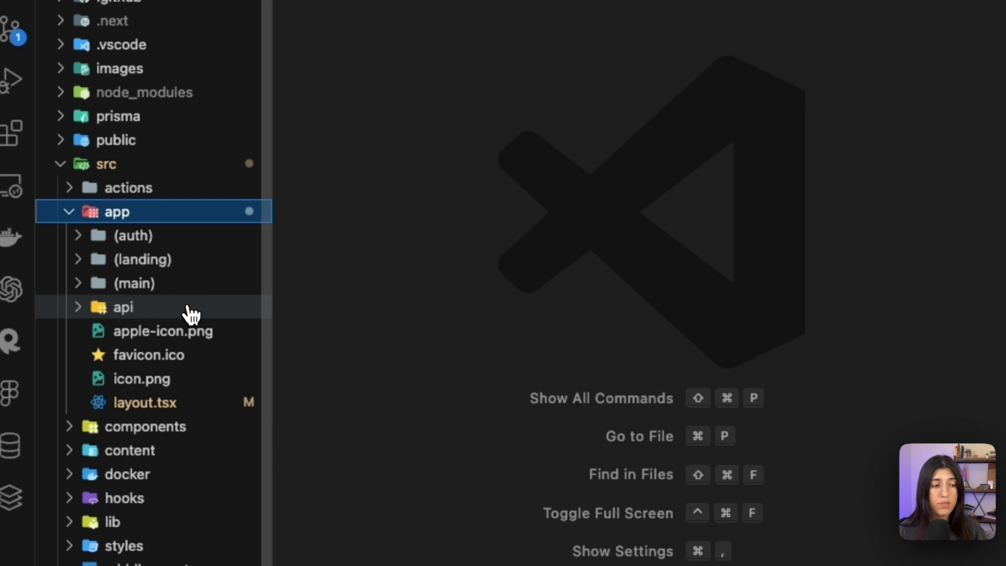
{"action": "left_click", "coordinate": [122, 307]}
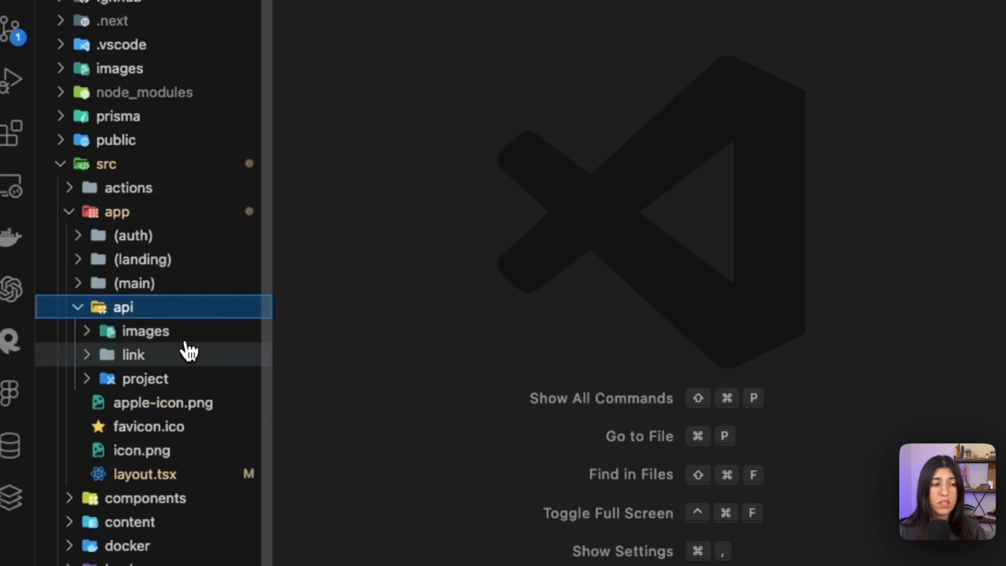
{"action": "left_click", "coordinate": [133, 354]}
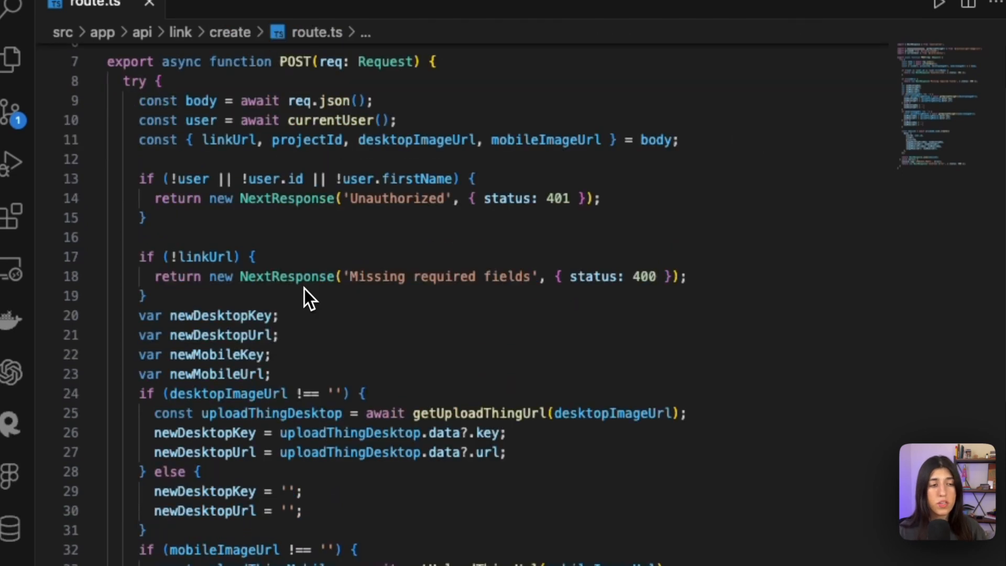
{"action": "mouse_move", "coordinate": [593, 174]}
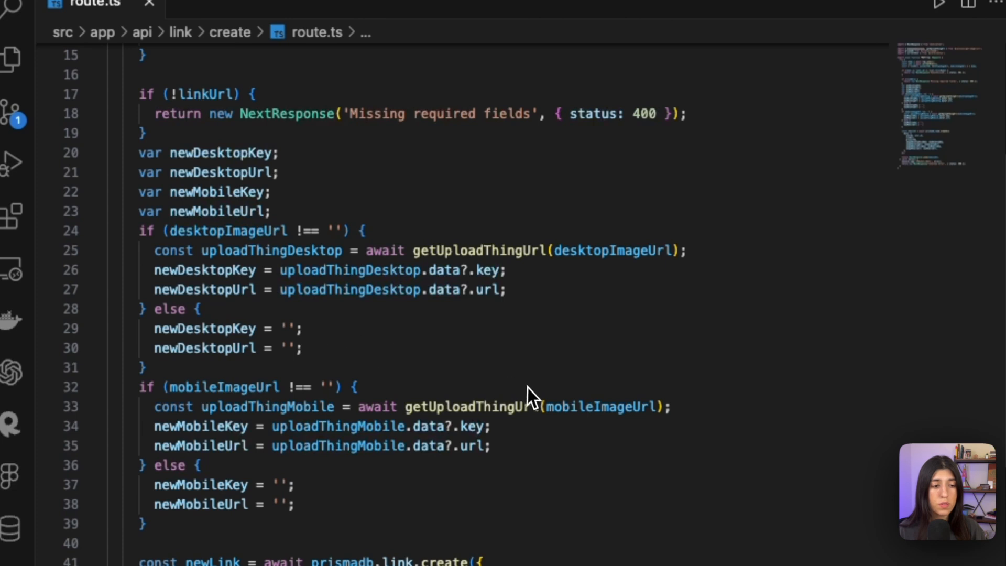
{"action": "scroll", "scroll_direction": "down", "scroll_amount": 3}
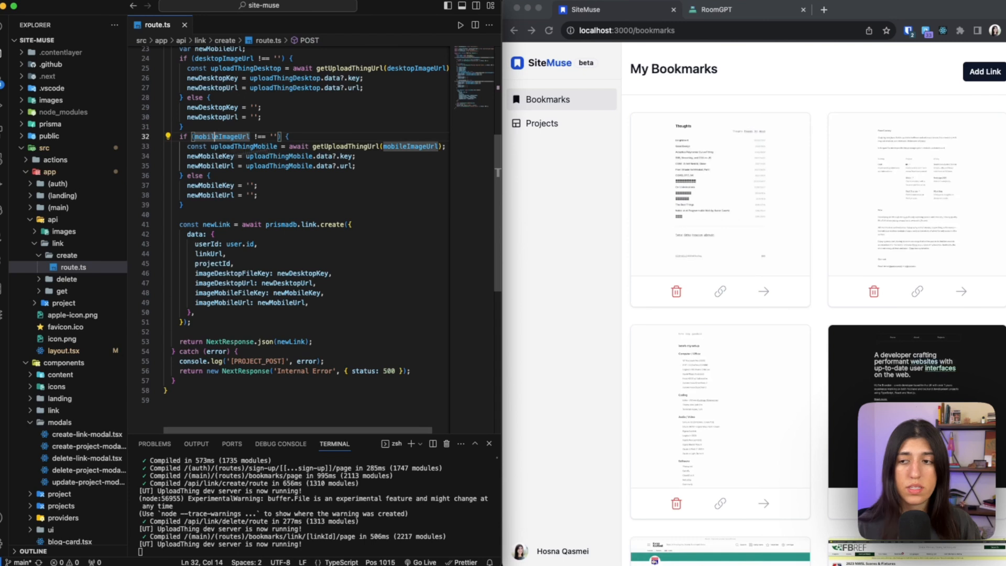
View create-link-modal.tsx's axios.post of link, project and screenshot URLs to /api/link/create
{"action": "left_click", "coordinate": [983, 71]}
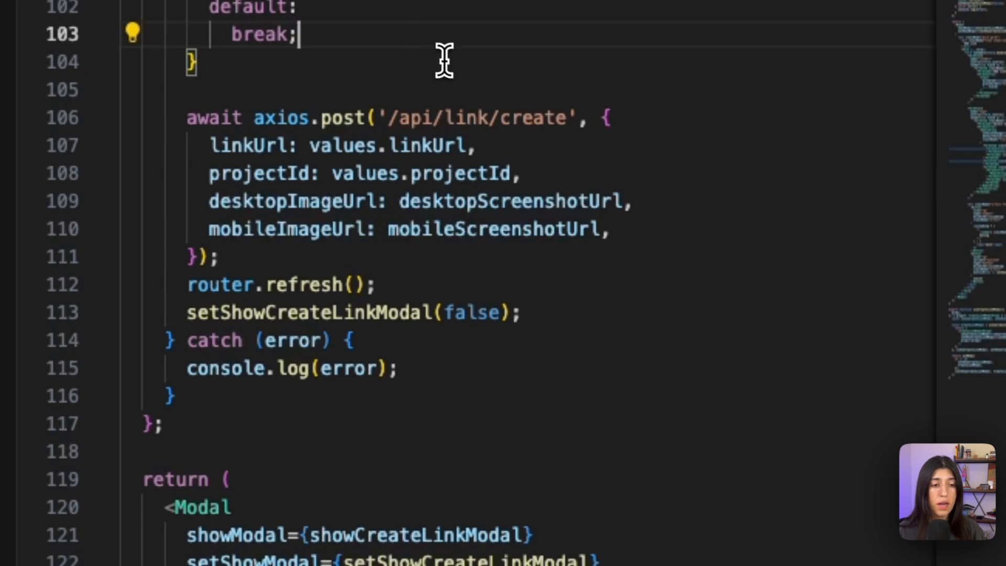
{"action": "mouse_move", "coordinate": [196, 266]}
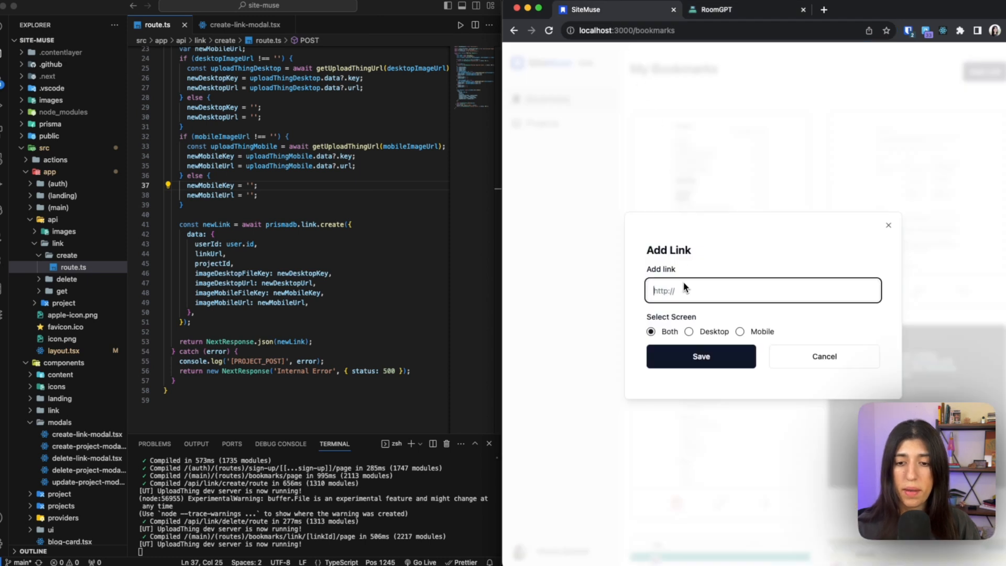
Save a roomGPT URL as a bookmark with Both screenshots and view its captured screenshot
{"action": "left_click", "coordinate": [701, 357]}
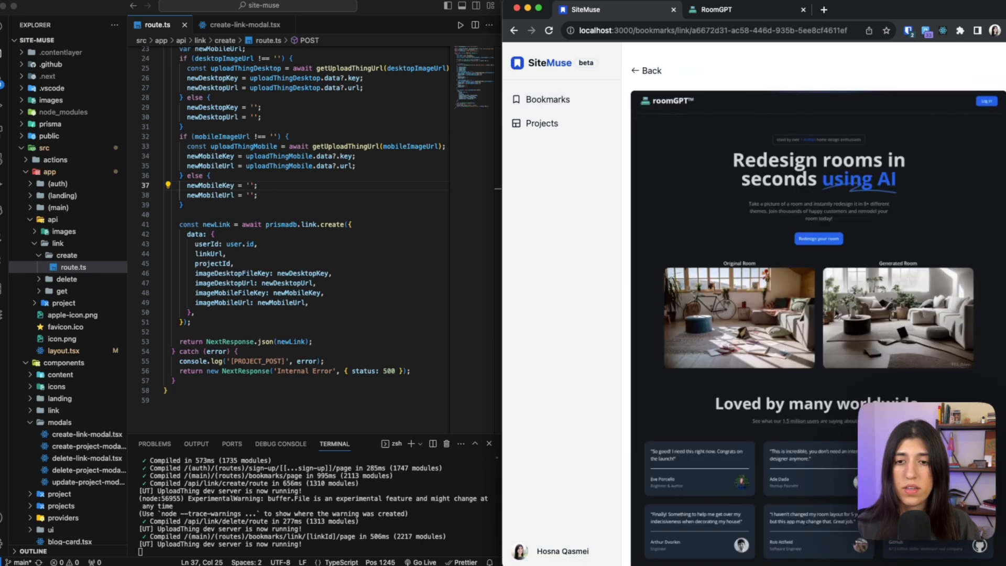
{"action": "mouse_move", "coordinate": [725, 379]}
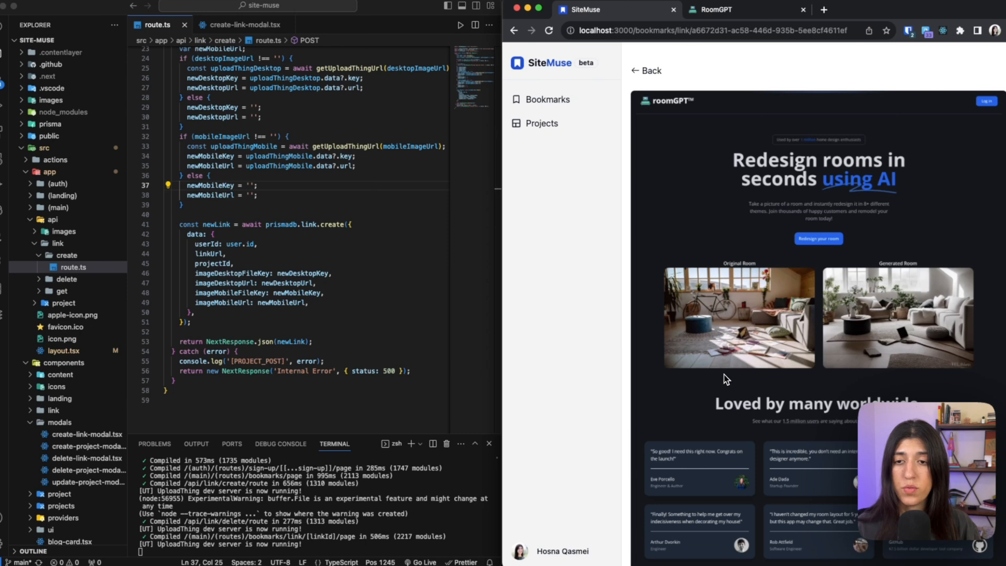
{"action": "scroll", "scroll_direction": "down", "scroll_amount": 3}
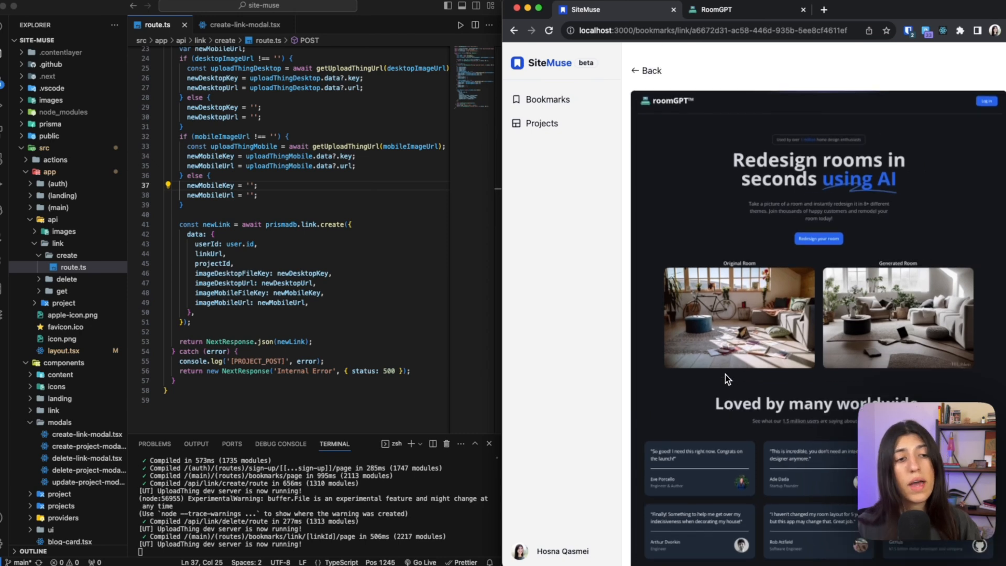
{"action": "mouse_move", "coordinate": [712, 314]}
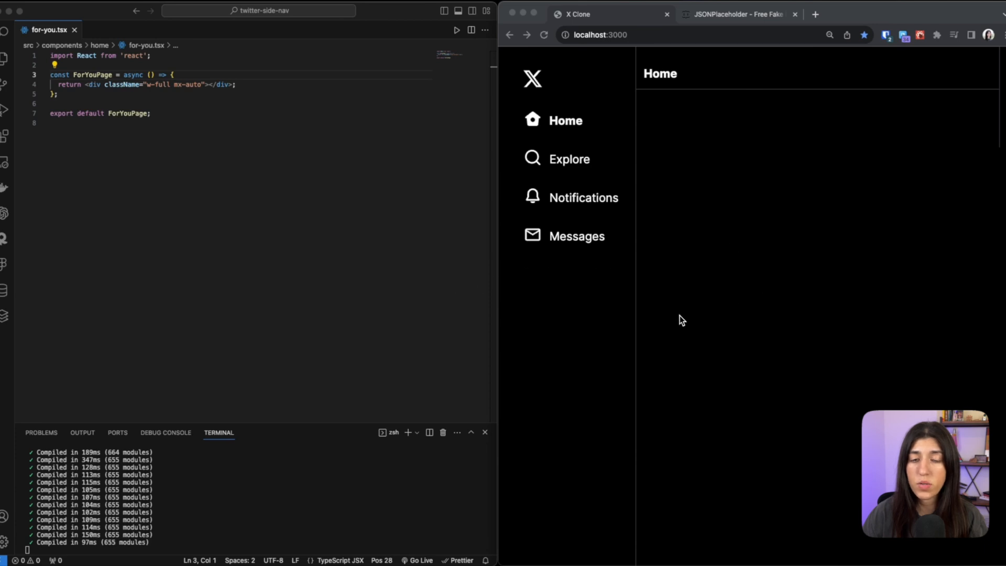
{"action": "mouse_move", "coordinate": [806, 258]}
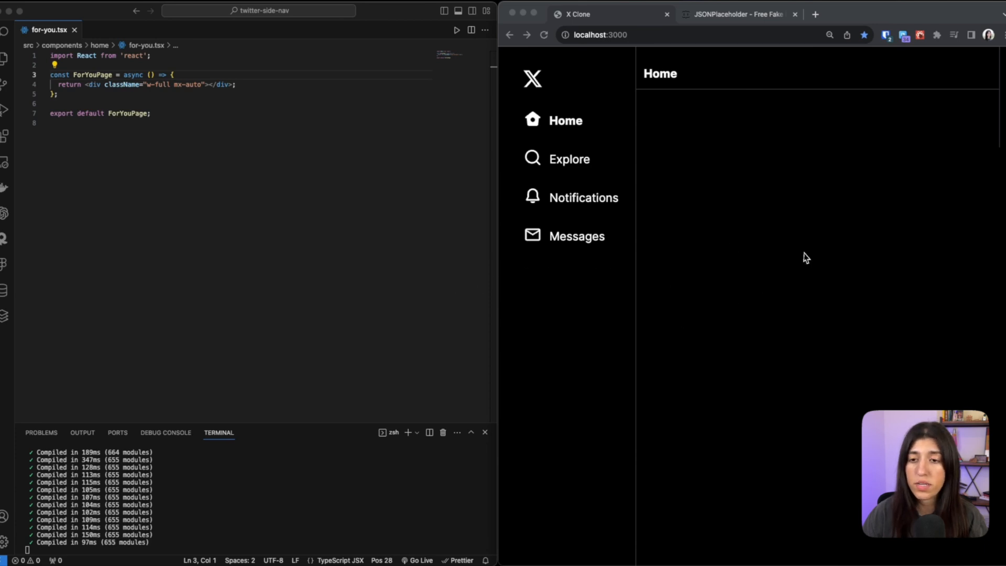
Show JSONPlaceholder's Resources list with /posts (100) and /users (10)
{"action": "left_click", "coordinate": [737, 14]}
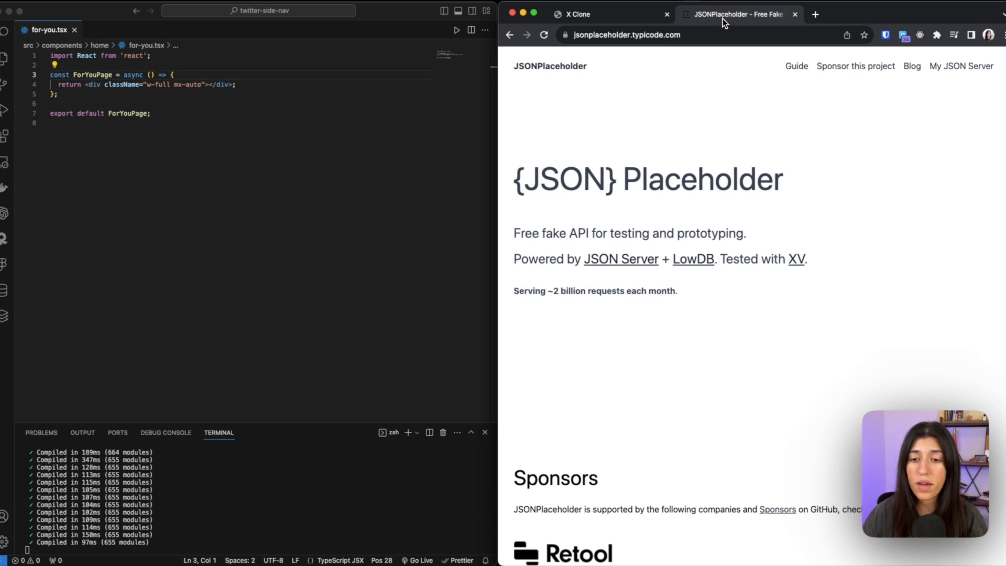
{"action": "scroll", "scroll_direction": "down", "scroll_amount": 3}
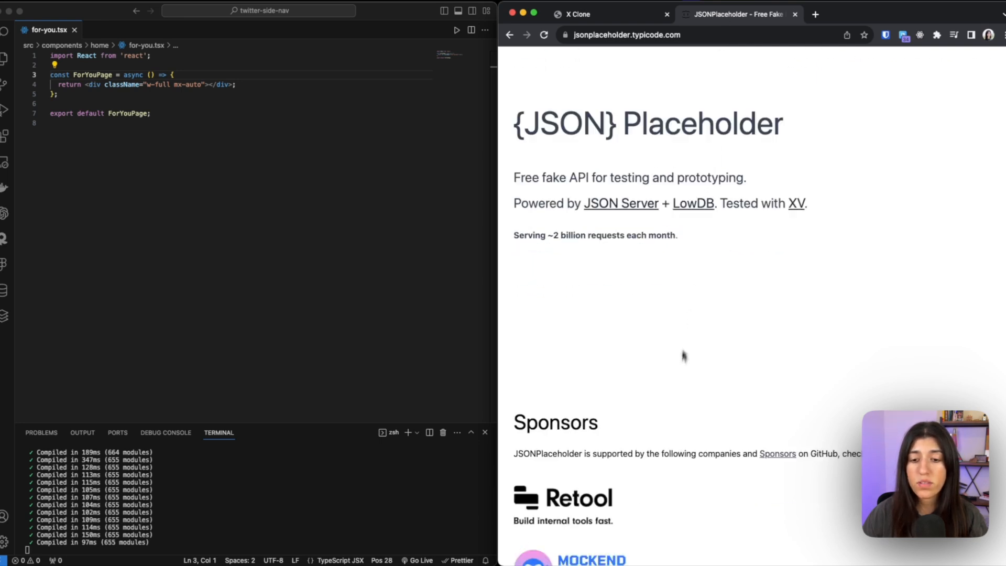
{"action": "scroll", "scroll_direction": "down", "scroll_amount": 3}
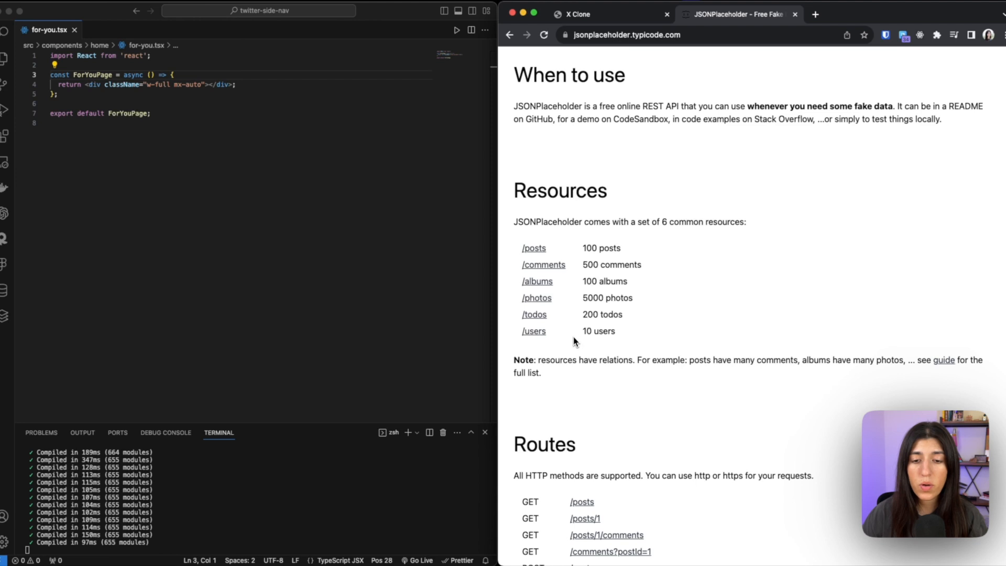
{"action": "mouse_move", "coordinate": [554, 337]}
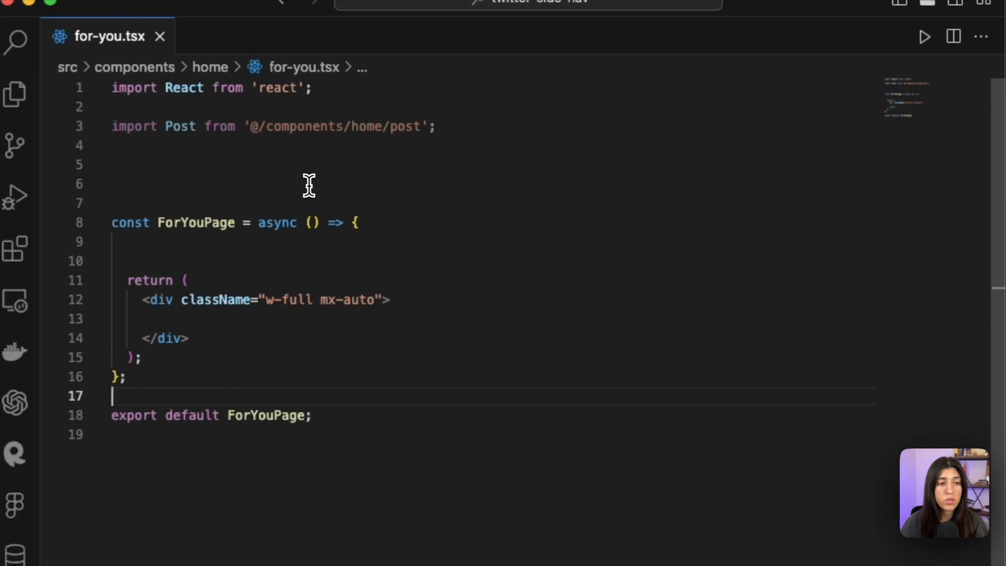
Add export const dynamic = 'force-dynamic' and a getUsers fetch function to for-you.tsx
{"action": "type", "text": "export const dynamic = 'force-dynamic';"}
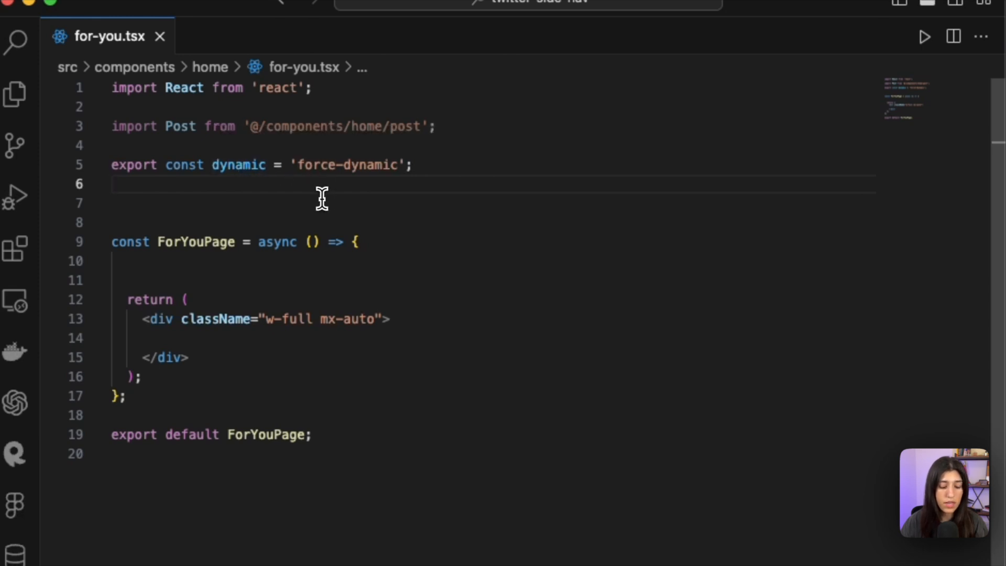
{"action": "type", "text": "async function getUsers() {"}
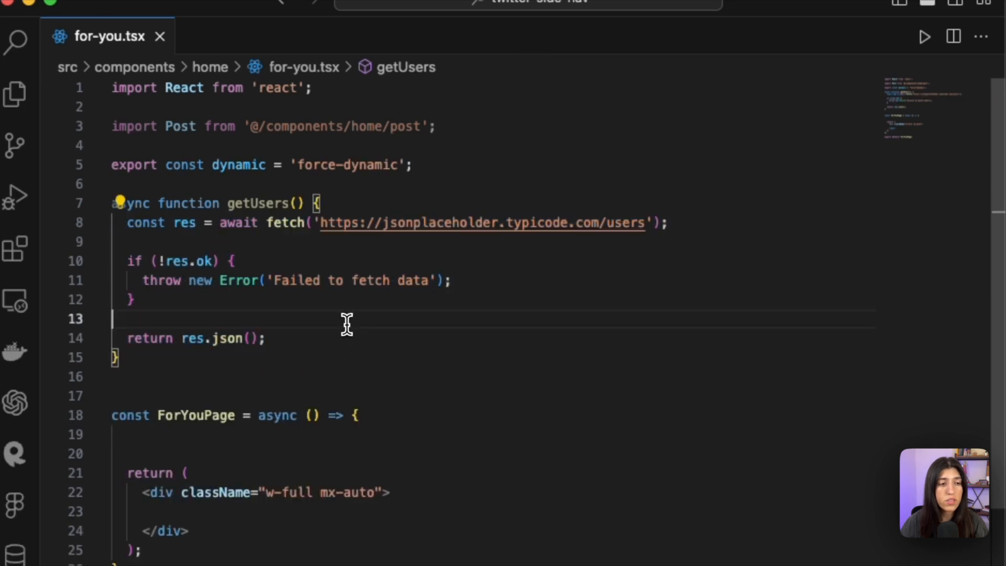
{"action": "mouse_move", "coordinate": [285, 231]}
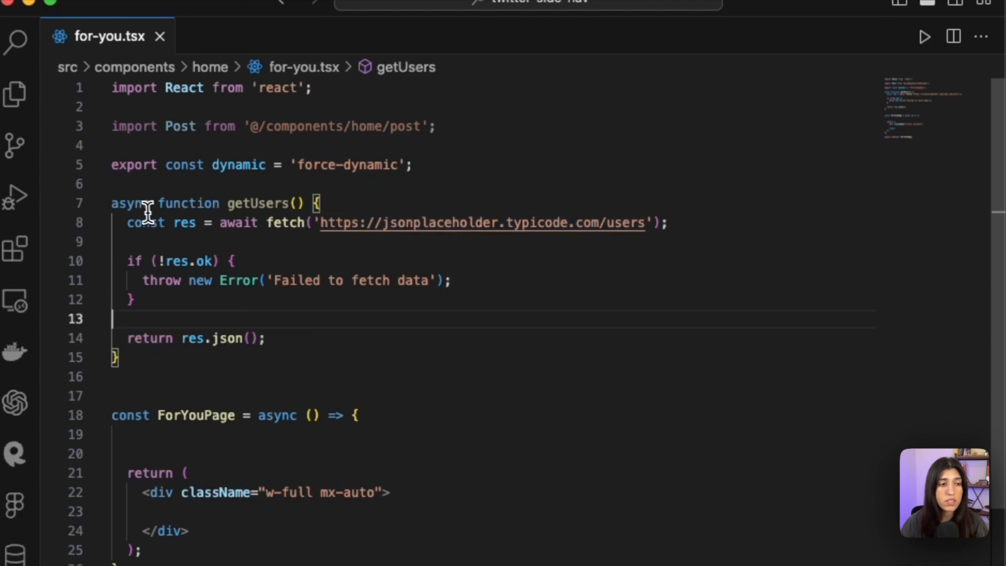
{"action": "mouse_move", "coordinate": [261, 435]}
{"action": "type", "text": "async function getPosts() {"}
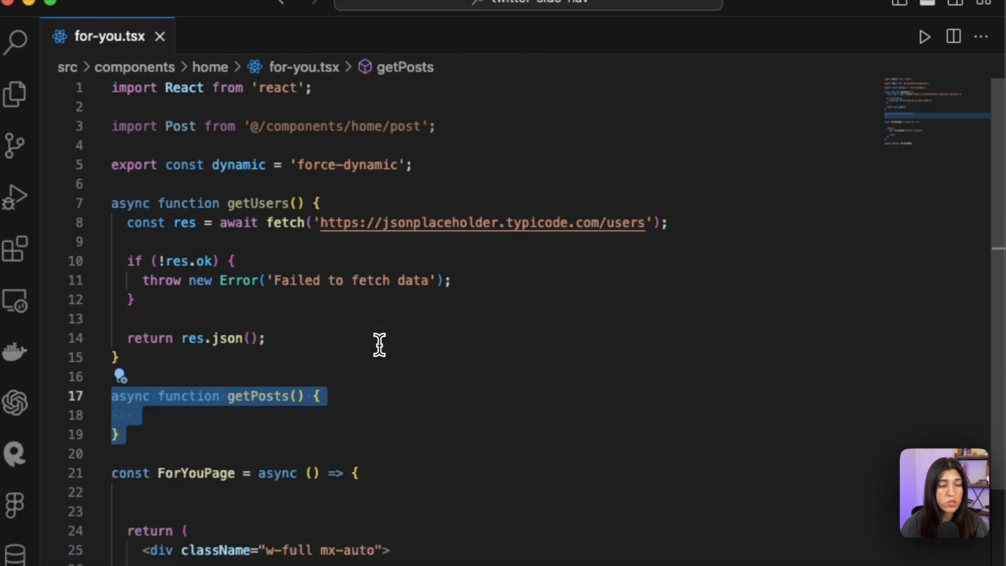
{"action": "left_click", "coordinate": [256, 415]}
{"action": "type", "text": "const users = await getUsers();"}
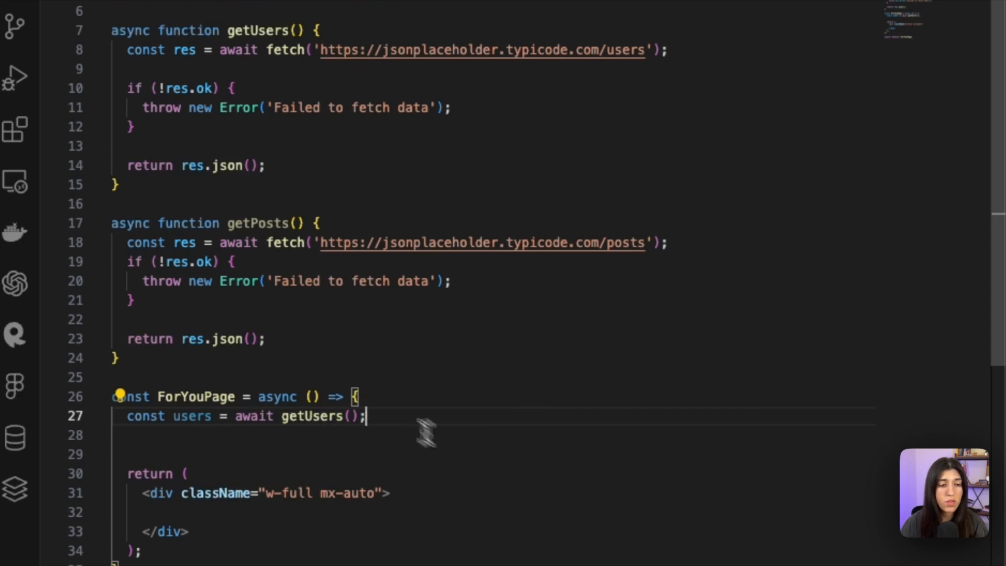
{"action": "mouse_move", "coordinate": [444, 321]}
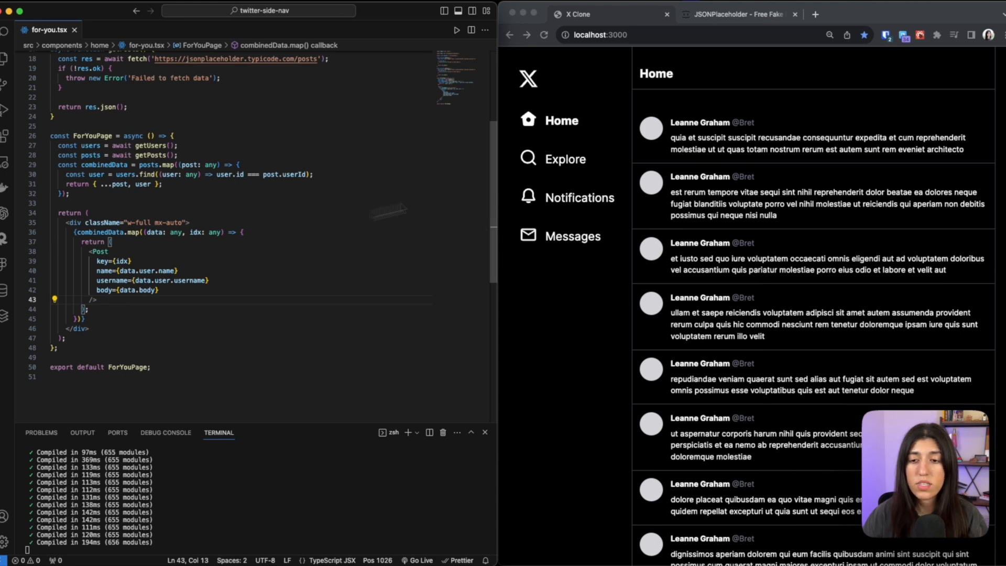
Scroll down the X Clone home feed to review the JSONPlaceholder posts and their authors
{"action": "scroll", "scroll_direction": "down", "scroll_amount": 3}
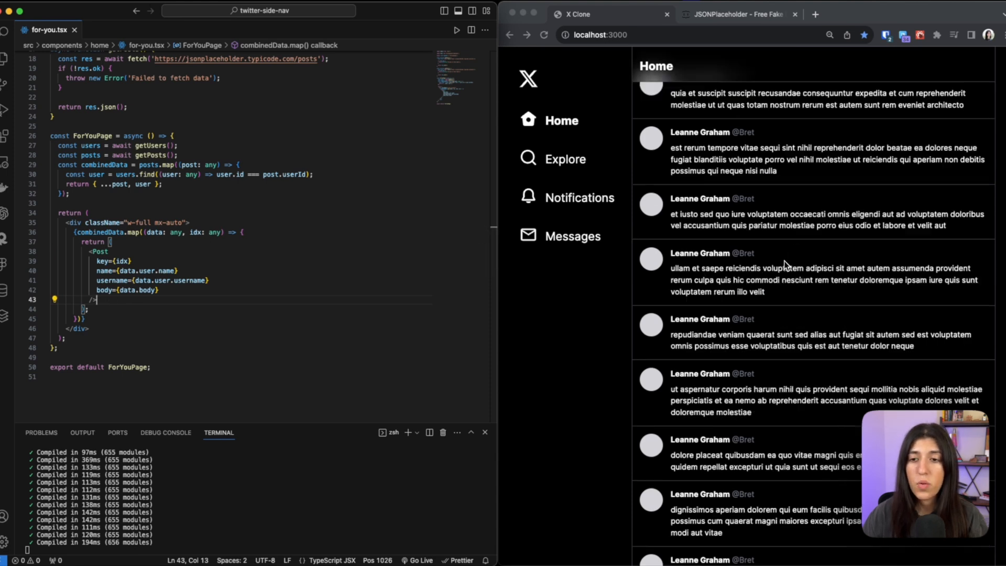
{"action": "scroll", "scroll_direction": "down", "scroll_amount": 3}
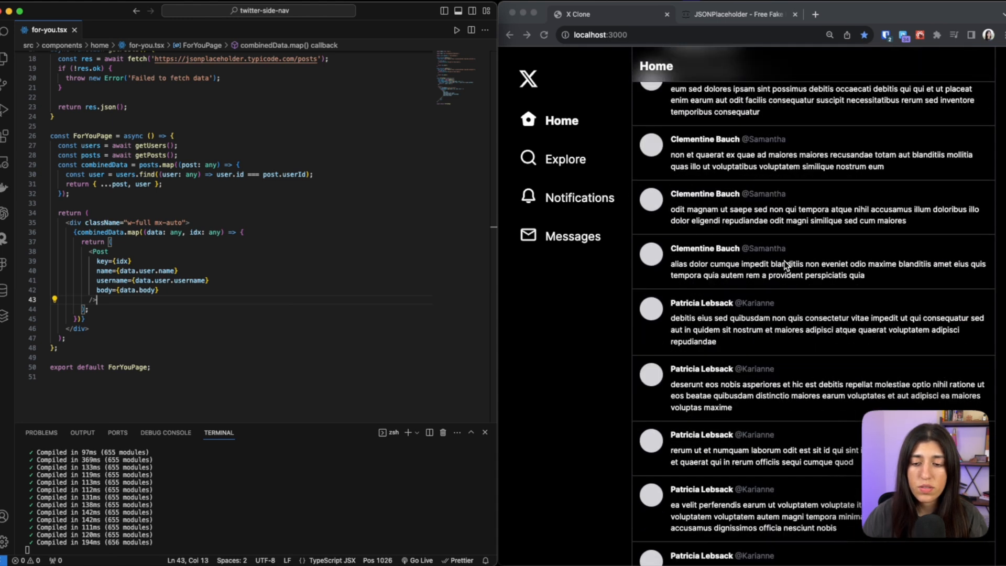
{"action": "scroll", "scroll_direction": "down", "scroll_amount": 3}
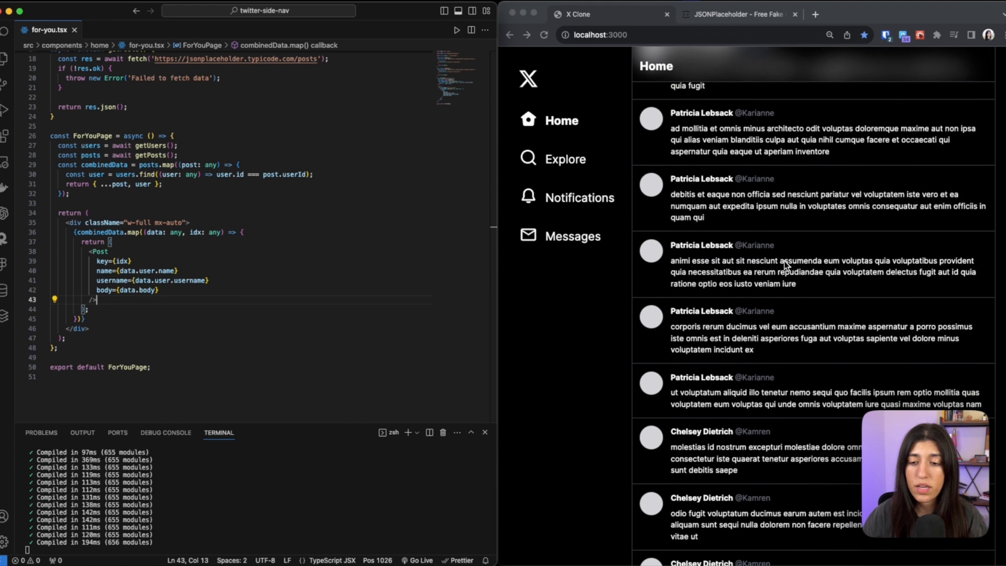
{"action": "scroll", "scroll_direction": "down", "scroll_amount": 3}
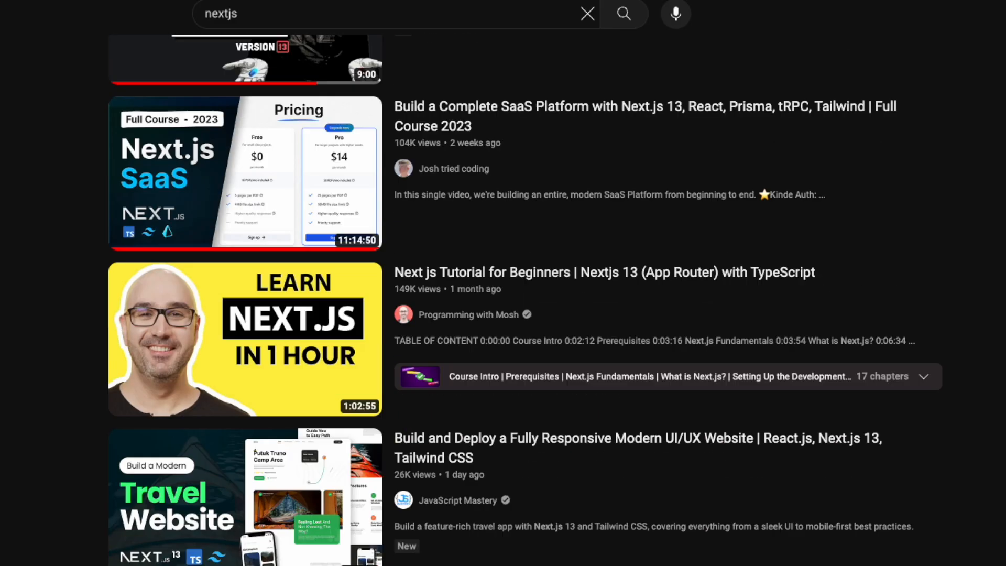
Scroll the YouTube nextjs results down to the 'People also watched' list
{"action": "scroll", "scroll_direction": "down", "scroll_amount": 3}
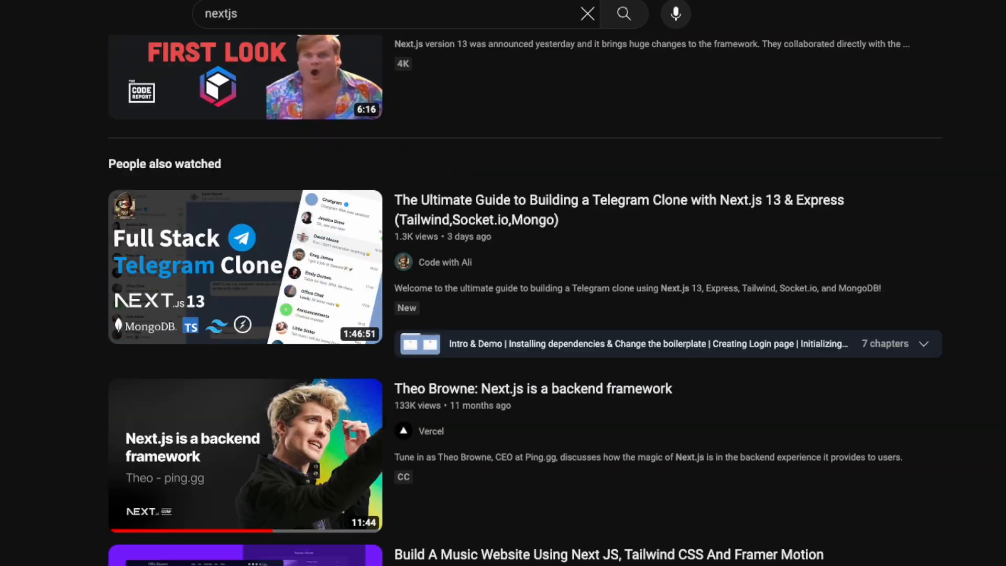